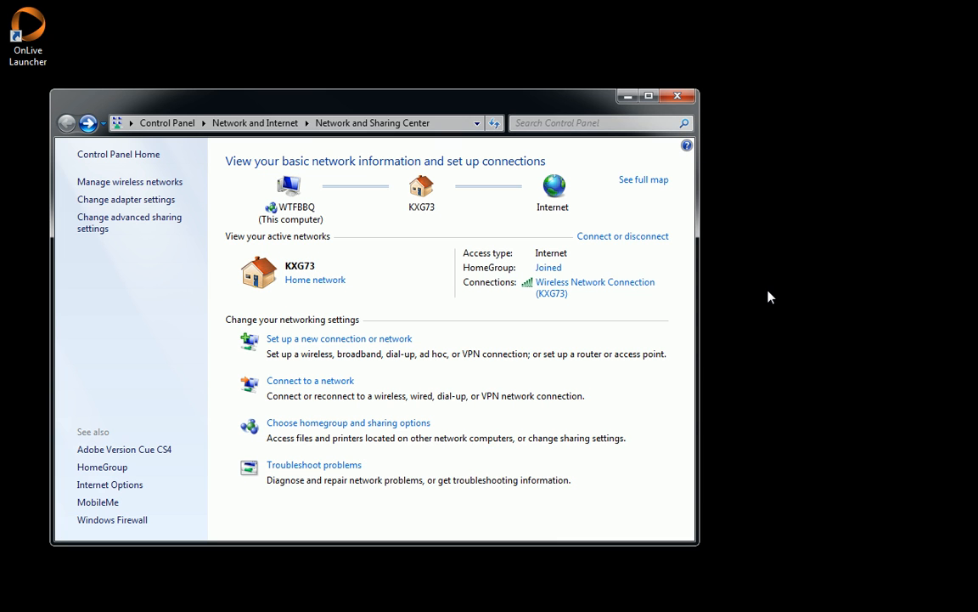
# Step: Open Change adapter settings to show the Network Connections list
pyautogui.click(130, 199)
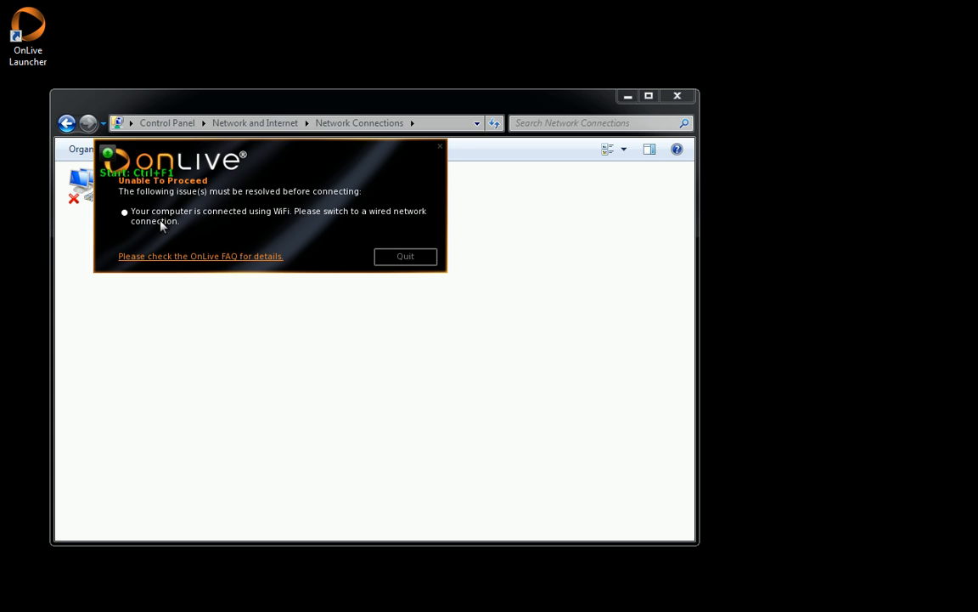
pyautogui.moveTo(252, 176)
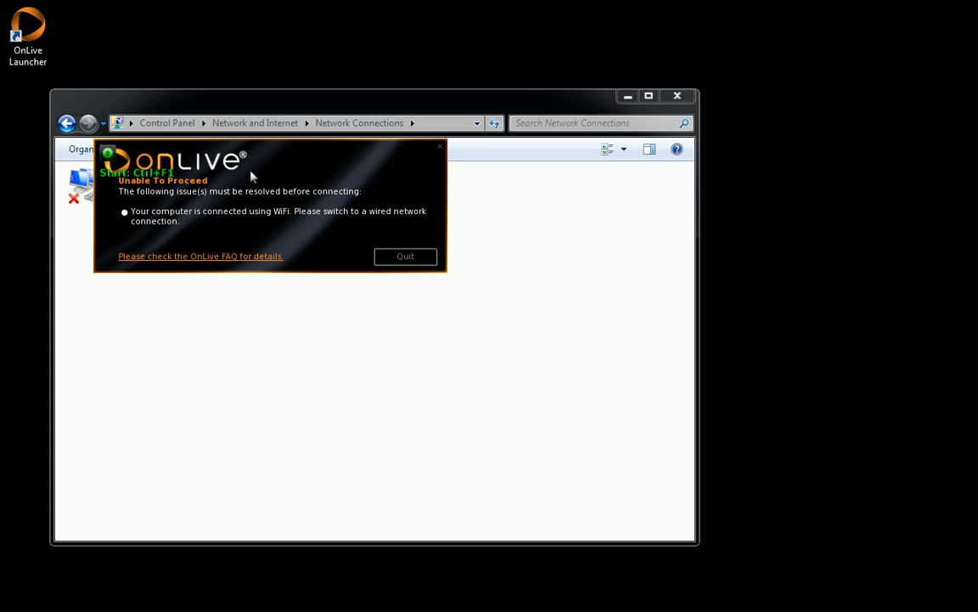
pyautogui.moveTo(387, 257)
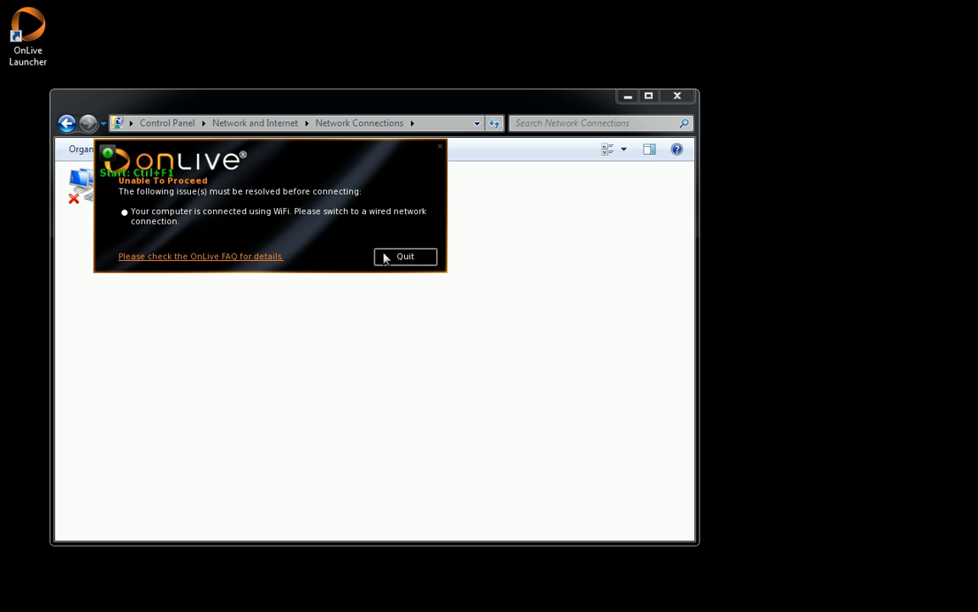
# Step: Dismiss OnLive's warning and bridge Local Area Connection with Wireless Network Connection
pyautogui.click(405, 255)
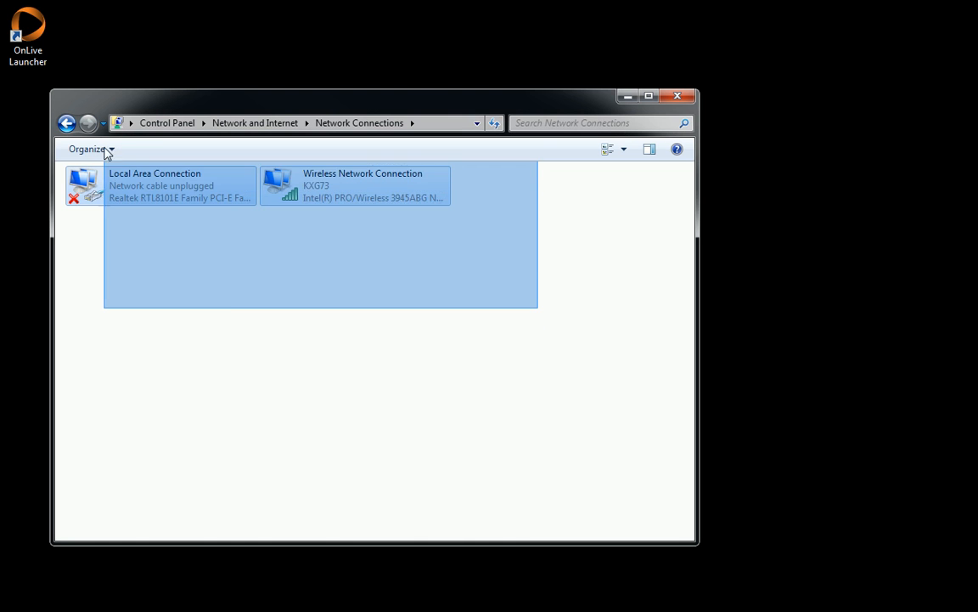
pyautogui.rightClick(153, 184)
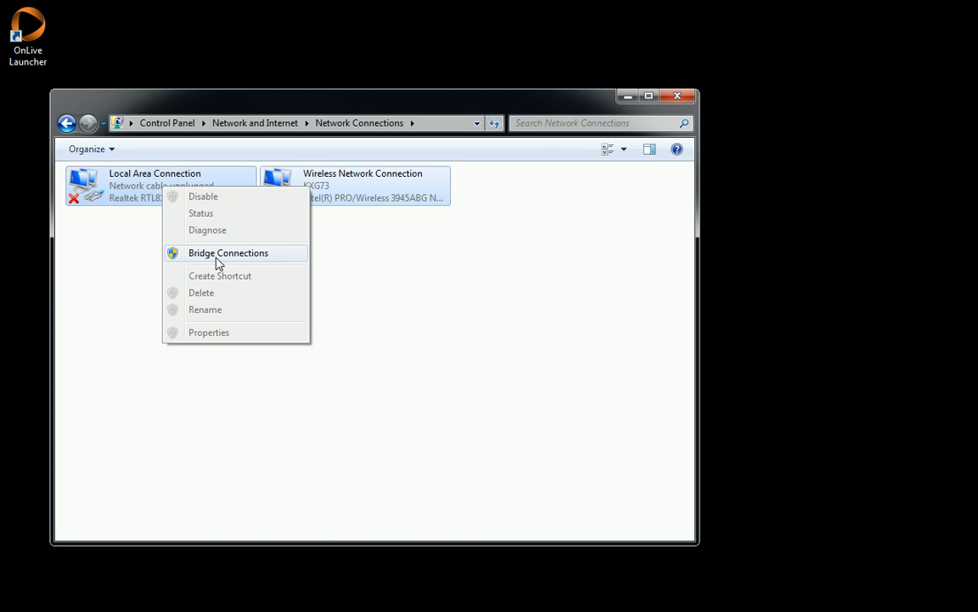
pyautogui.click(228, 252)
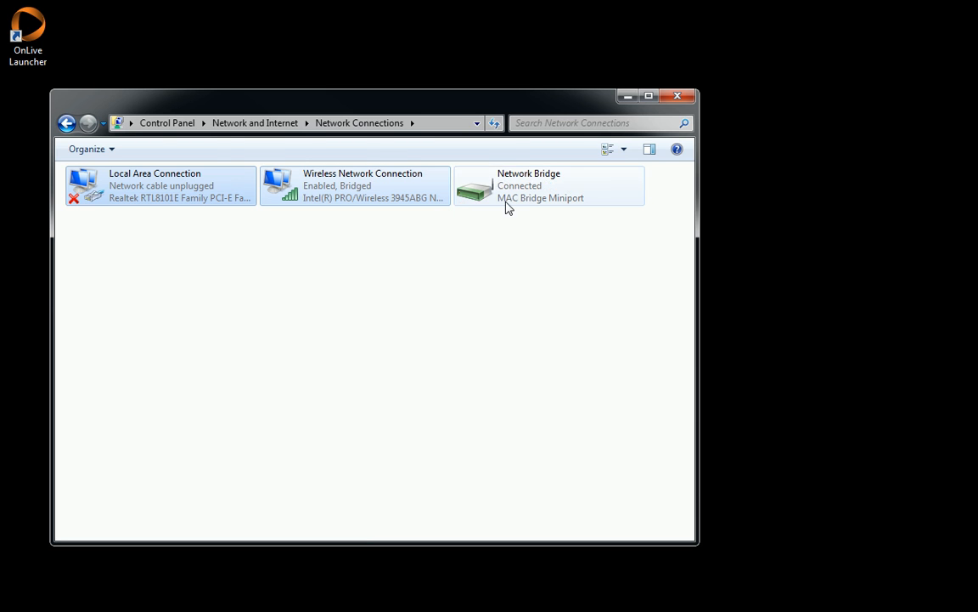
pyautogui.click(548, 185)
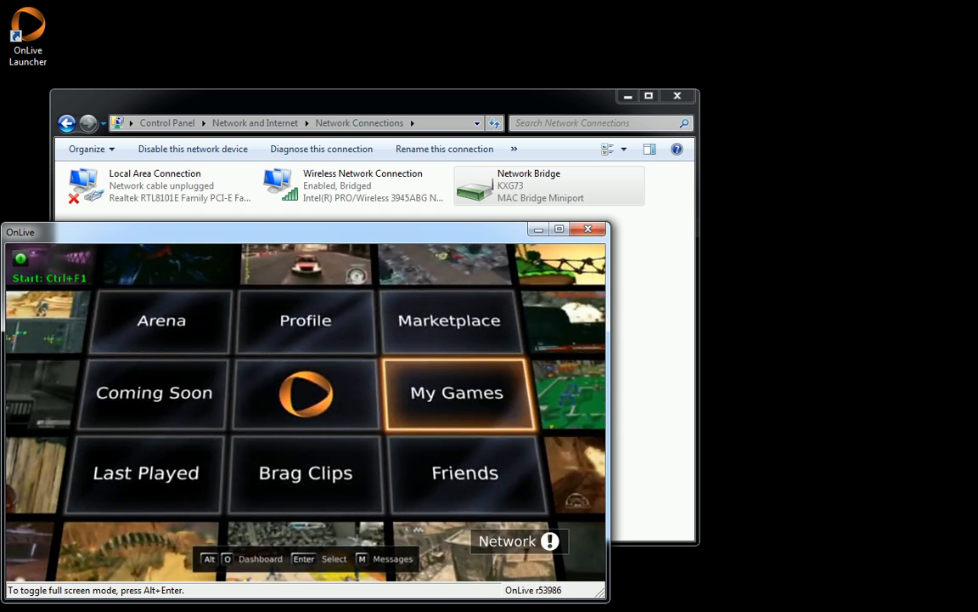
# Step: Play Assassin's Creed II from My Games and choose STORY MODE
pyautogui.click(456, 391)
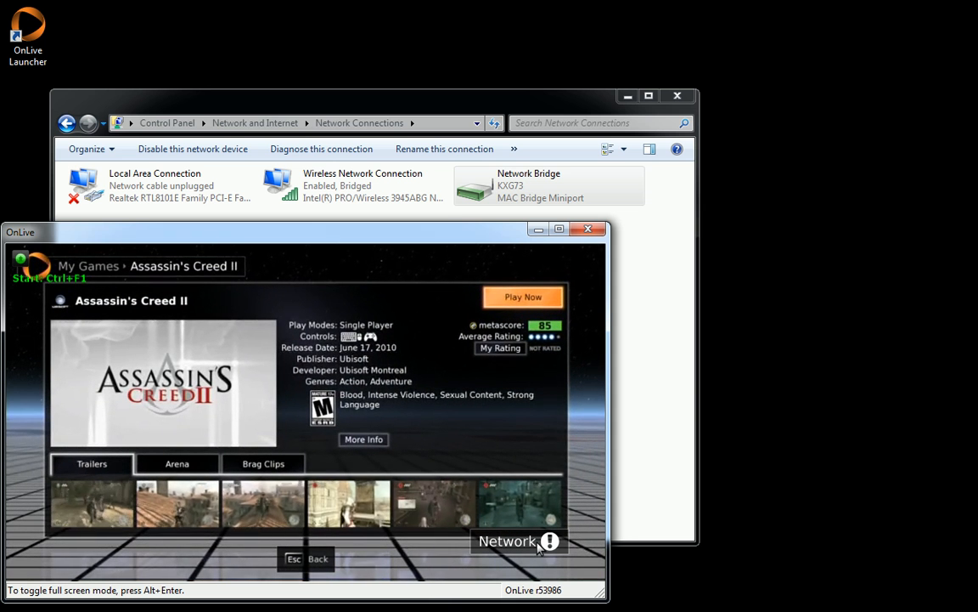
pyautogui.click(523, 296)
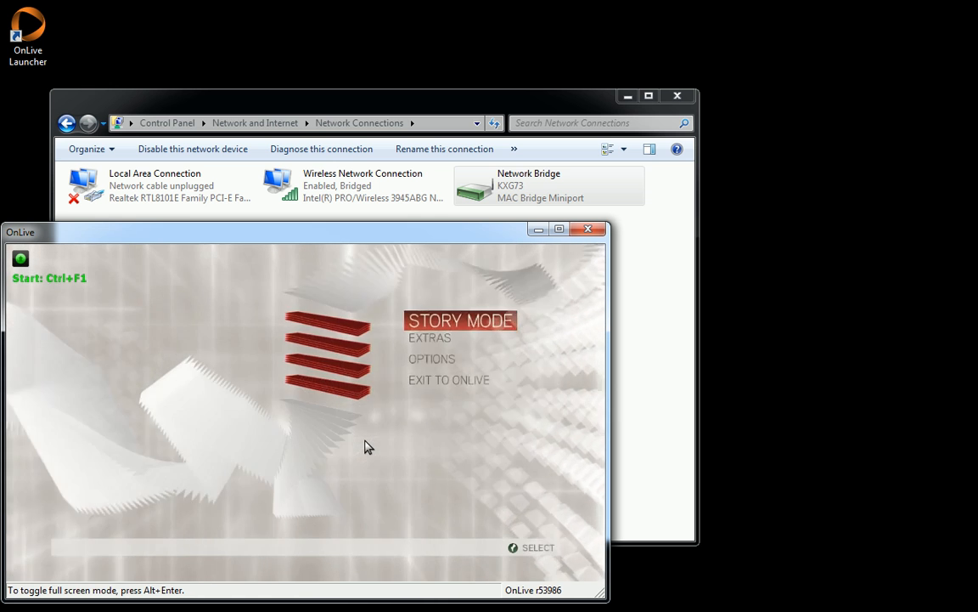
pyautogui.click(460, 321)
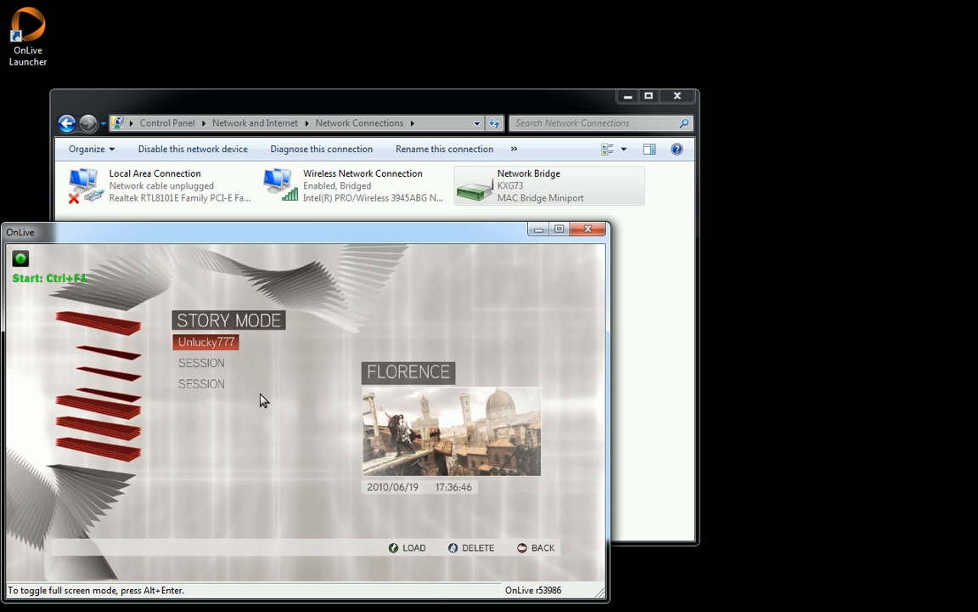